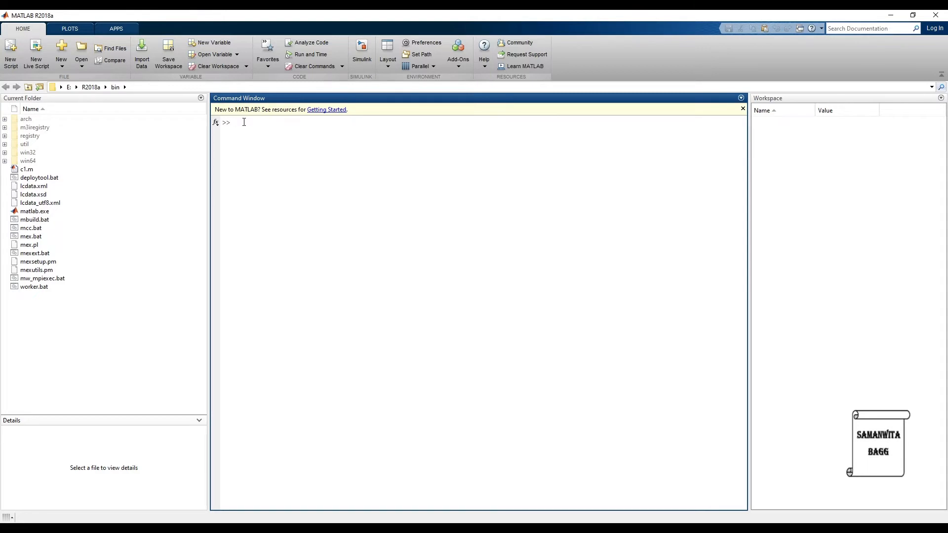
Step: Assign a=10 in the Command Window so its value is echoed back
text(a=10)
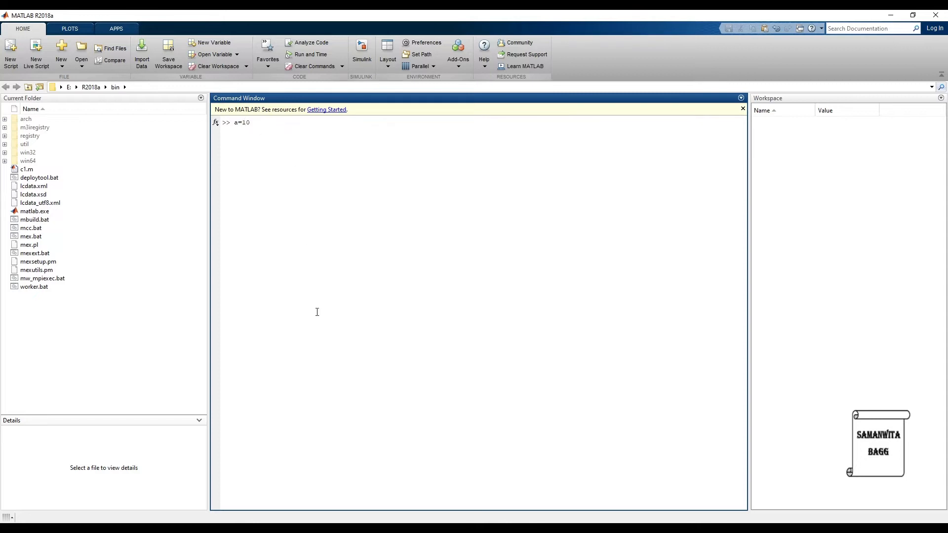
key(enter)
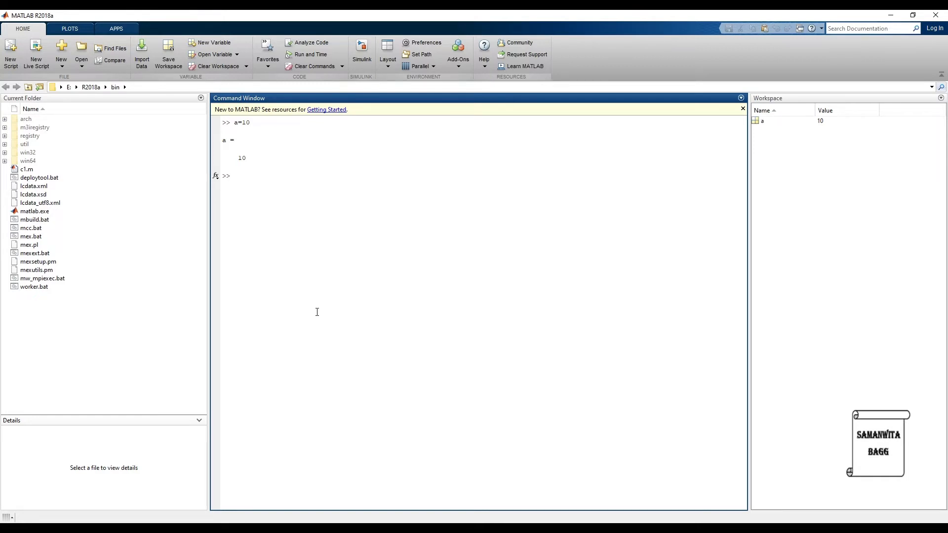
mouse_move(293, 267)
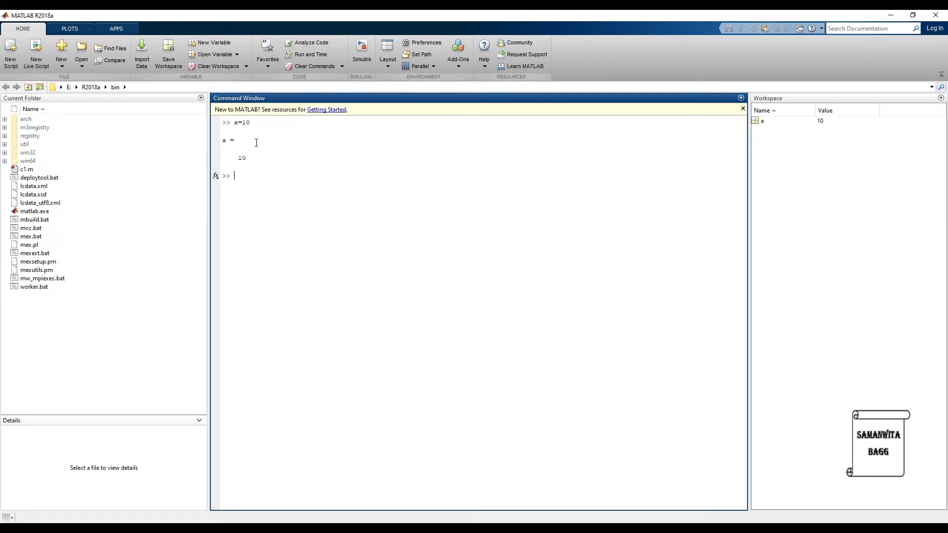
mouse_move(264, 133)
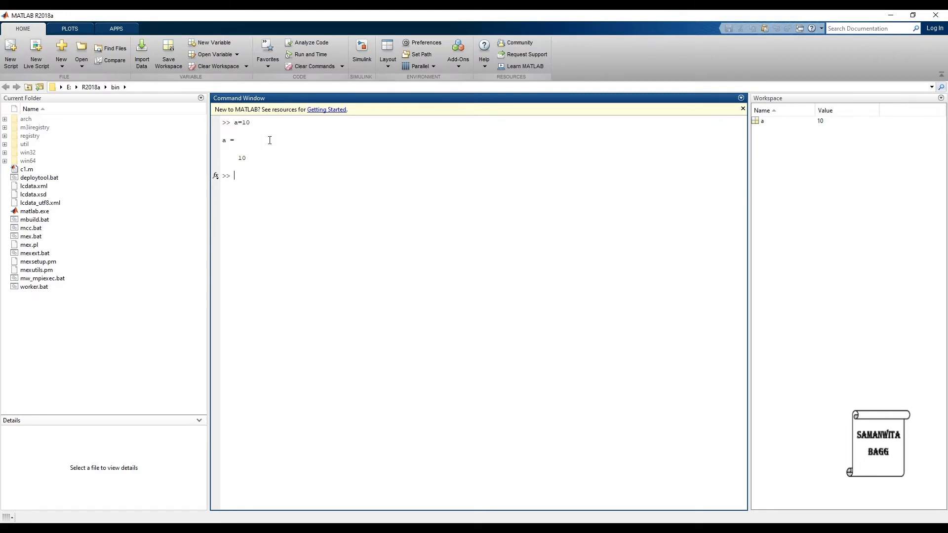
Step: Assign b=13 with a trailing semicolon so the value is stored but not printed
text(b=)
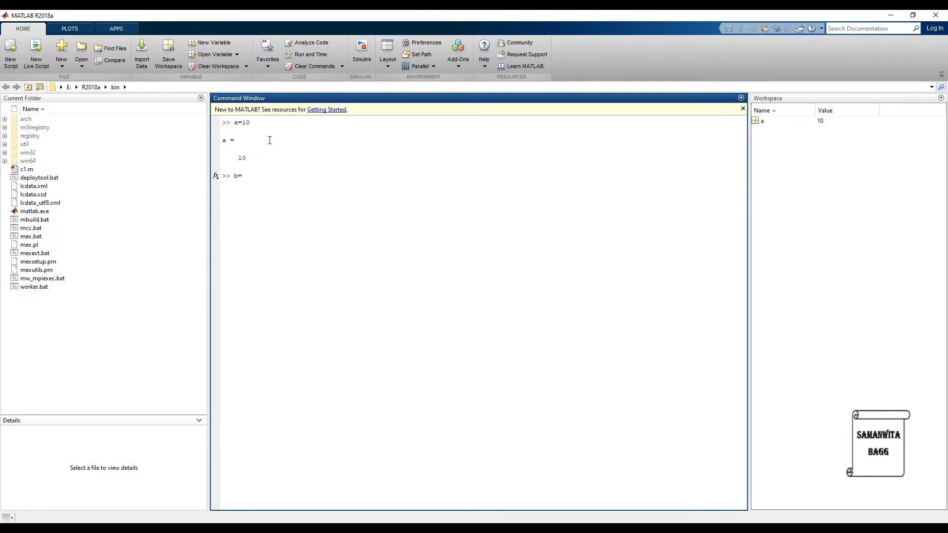
text(13)
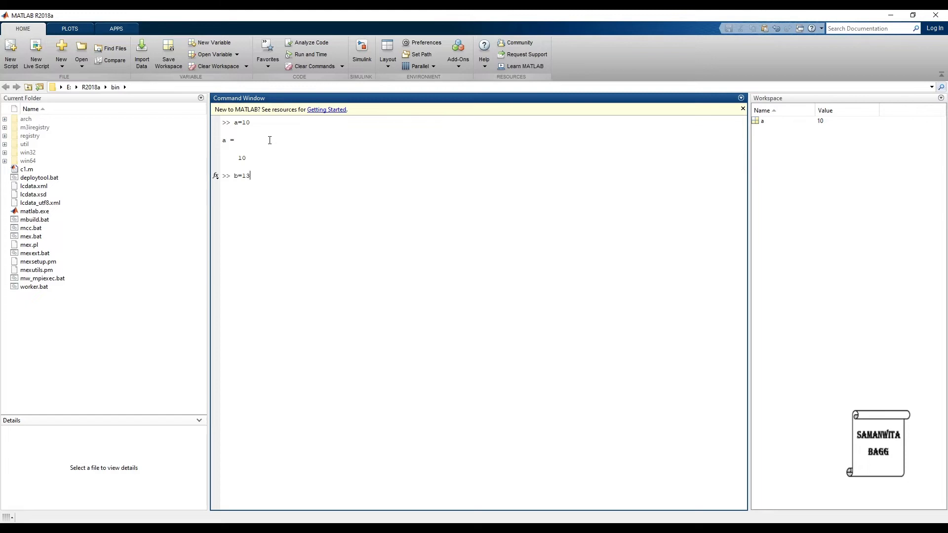
key(enter)
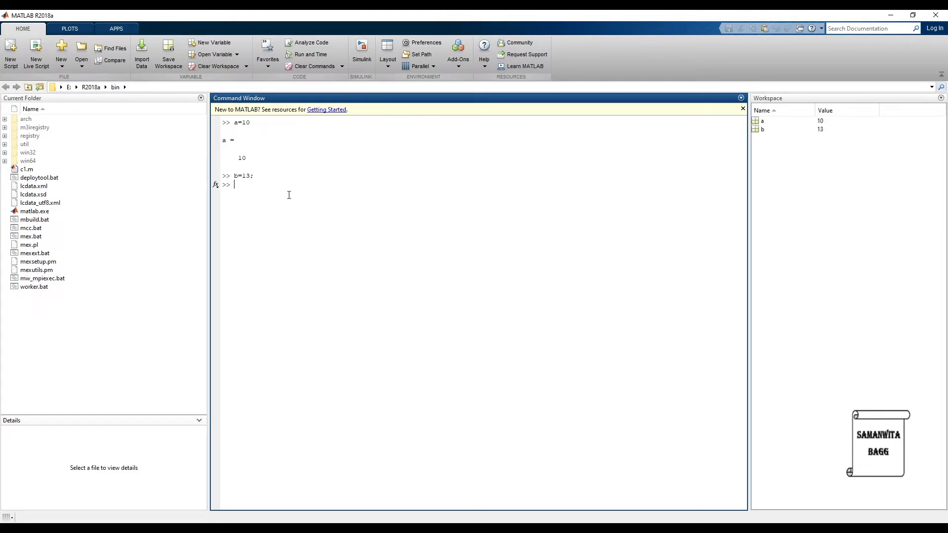
mouse_move(266, 193)
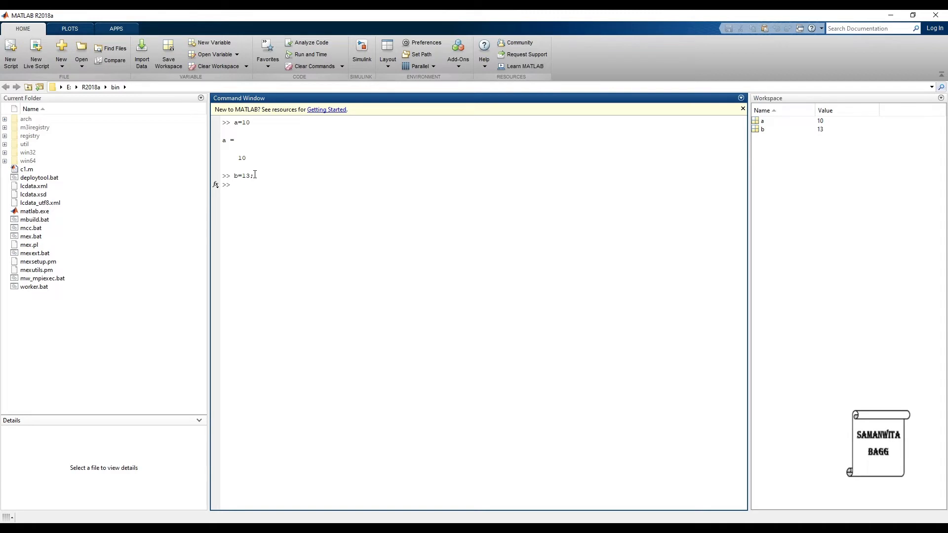
click(236, 185)
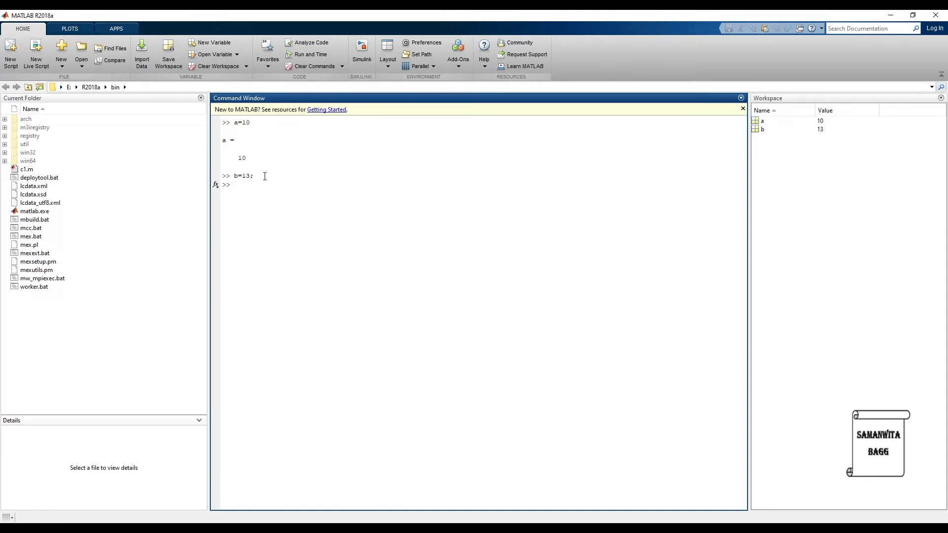
Step: Compute c=a+b so the sum 23 is echoed and stored
text(c)
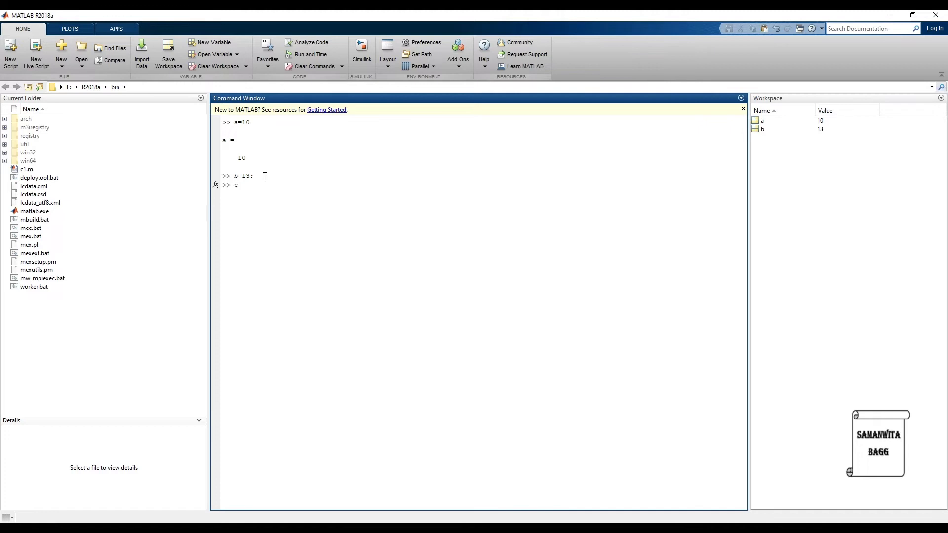
text(=a)
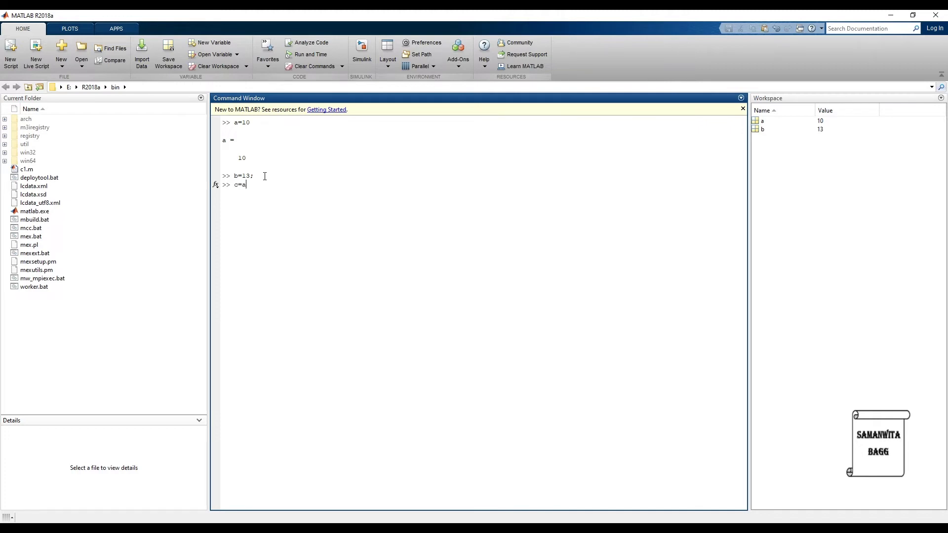
text(+b)
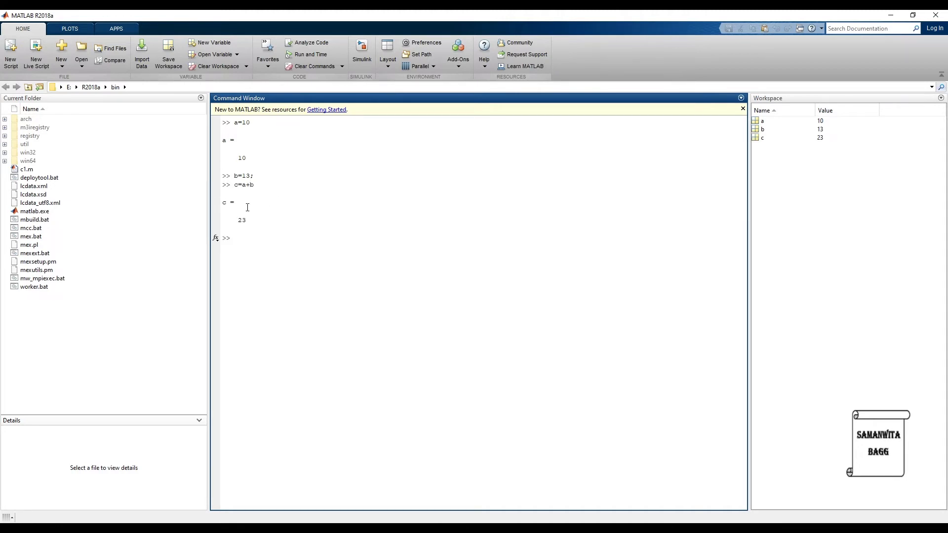
mouse_move(763, 146)
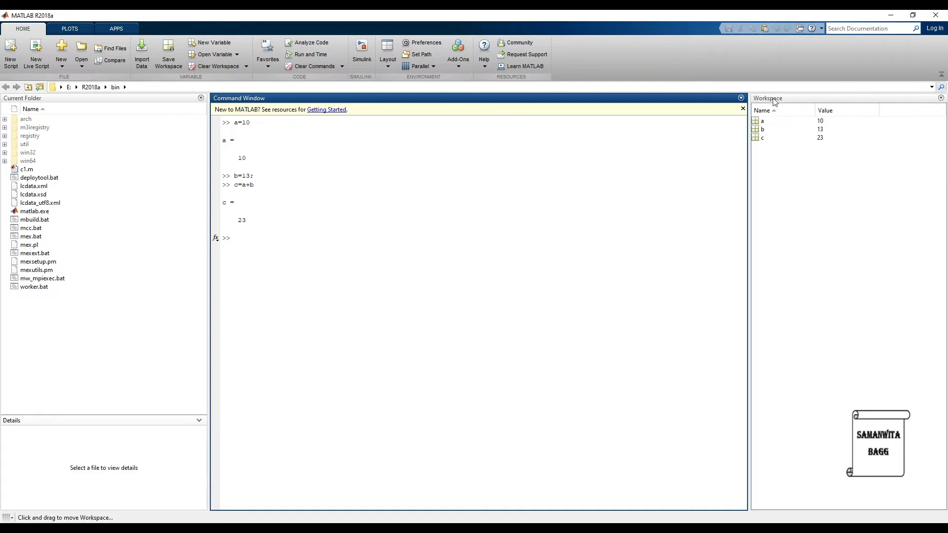
mouse_move(774, 168)
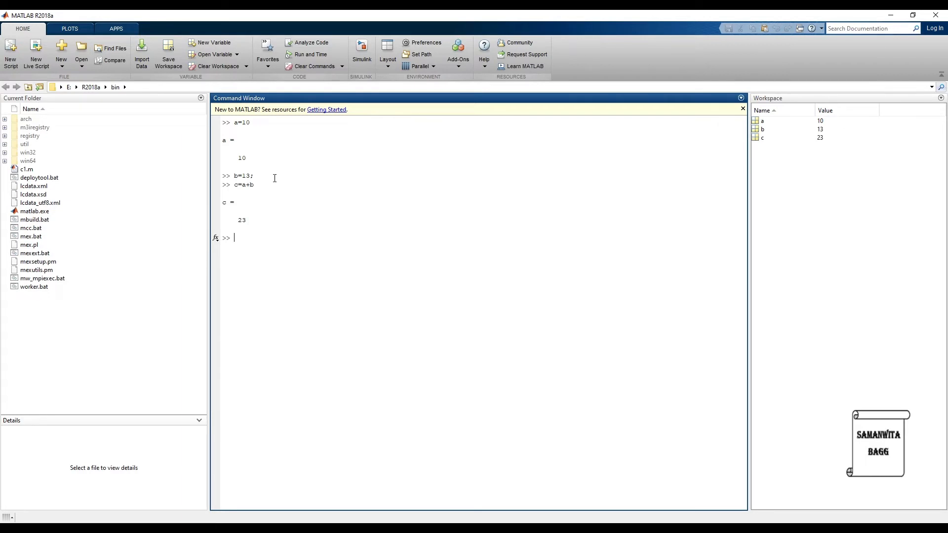
mouse_move(268, 207)
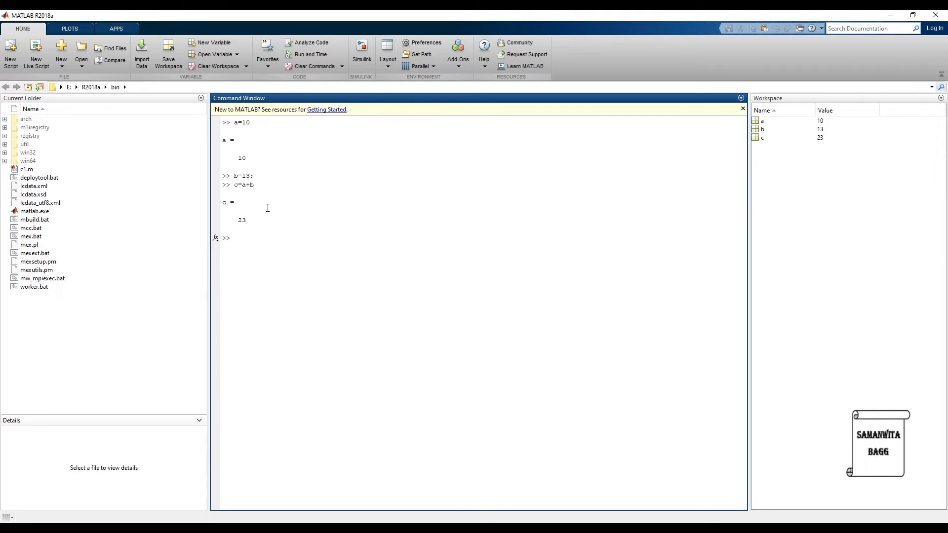
Step: Run clc to wipe the Command Window while a, b and c stay in the workspace
text(c)
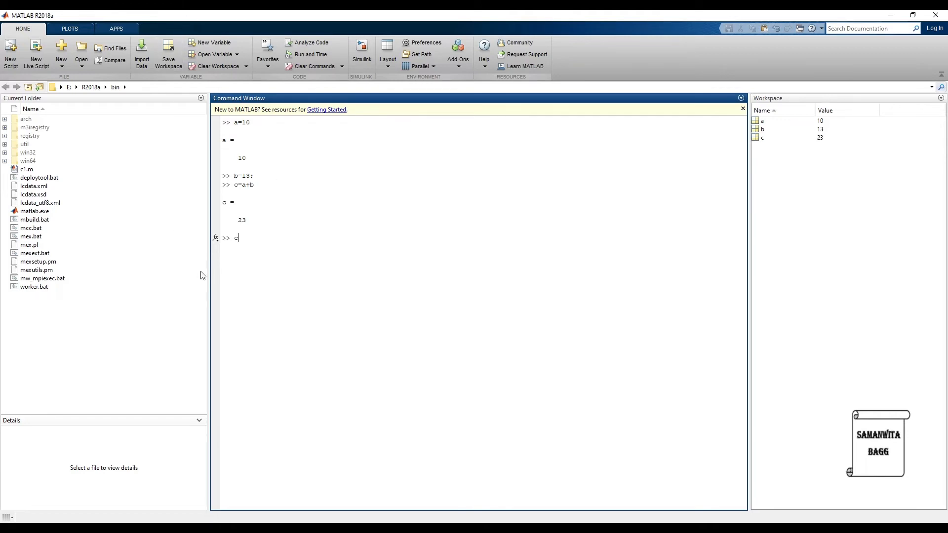
text(lc)
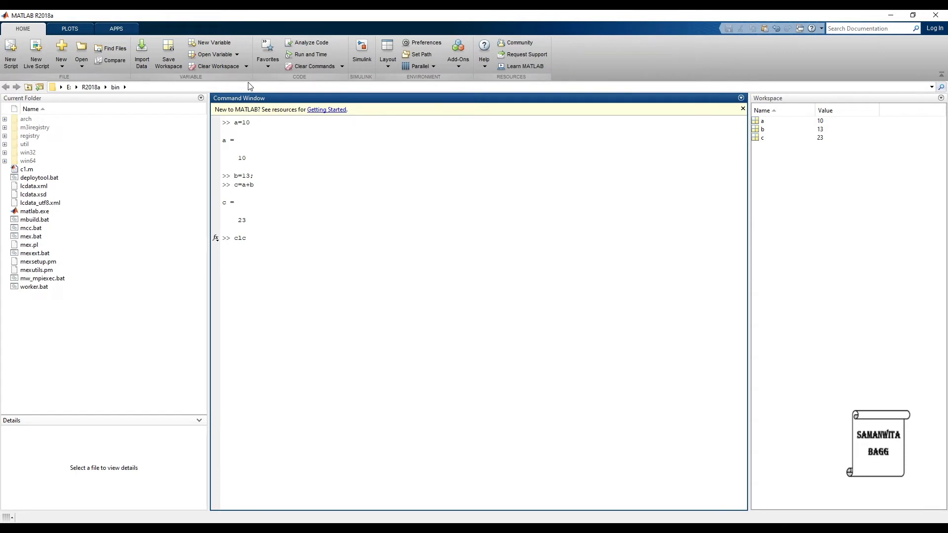
mouse_move(750, 203)
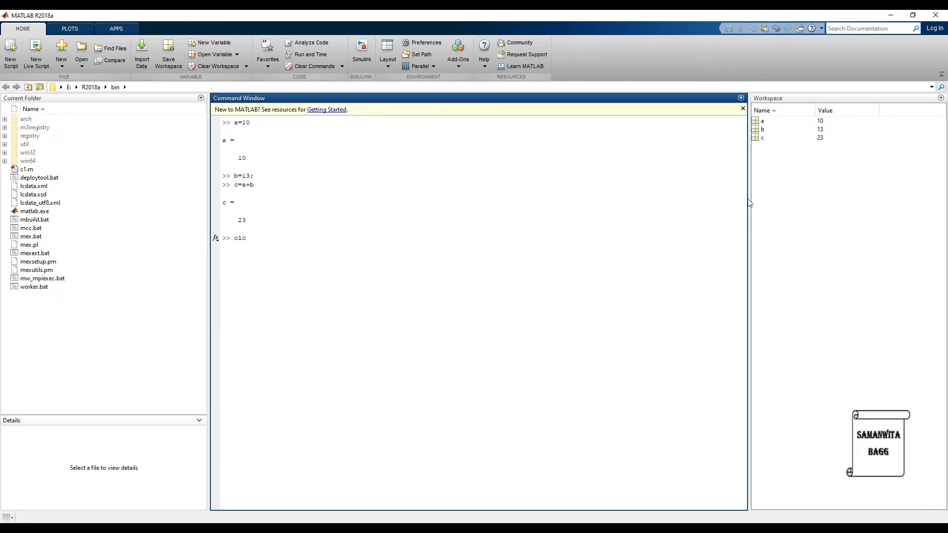
key(enter)
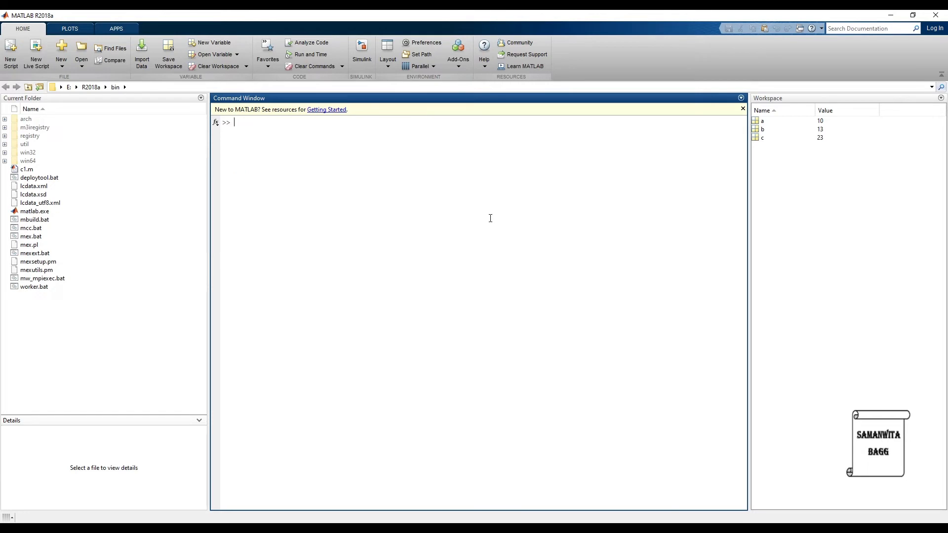
mouse_move(369, 127)
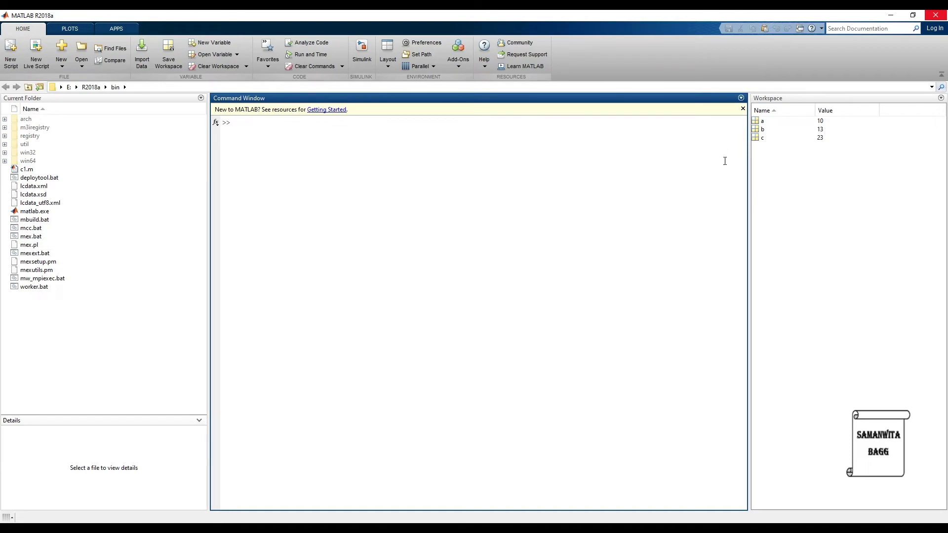
click(235, 122)
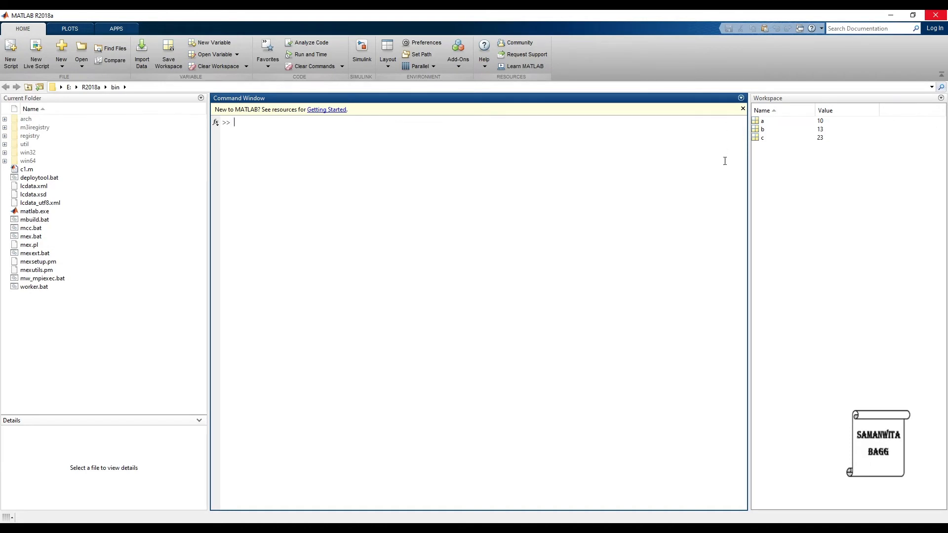
Step: Run clear all to delete a, b and c from the workspace
text(clear all)
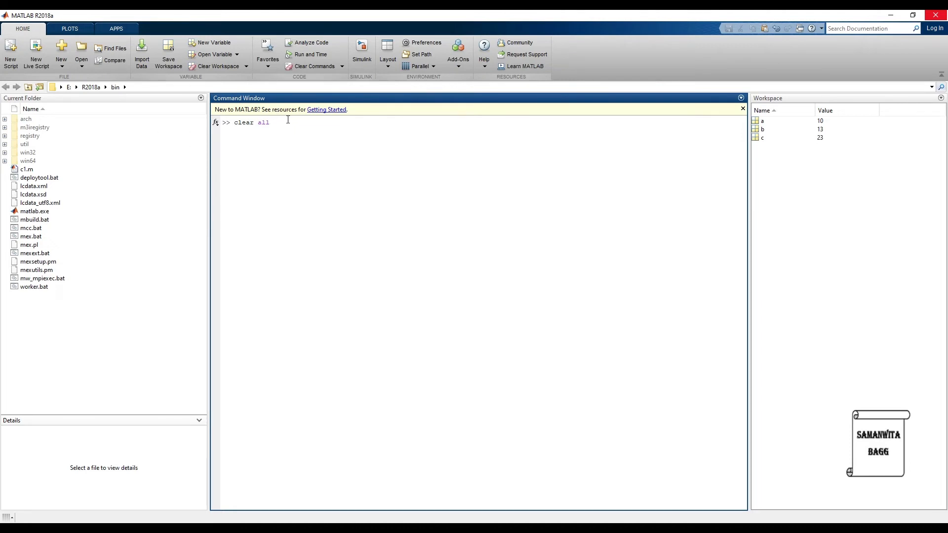
mouse_move(252, 148)
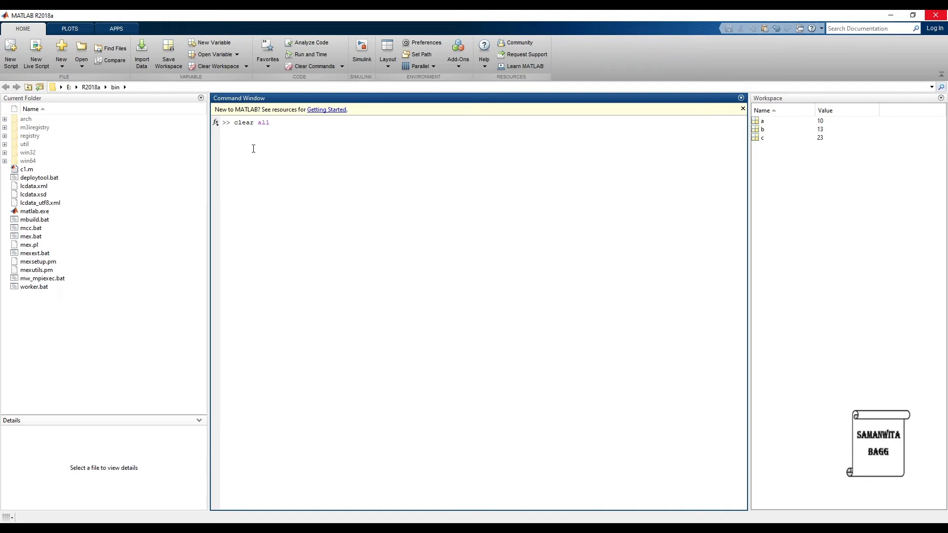
key(enter)
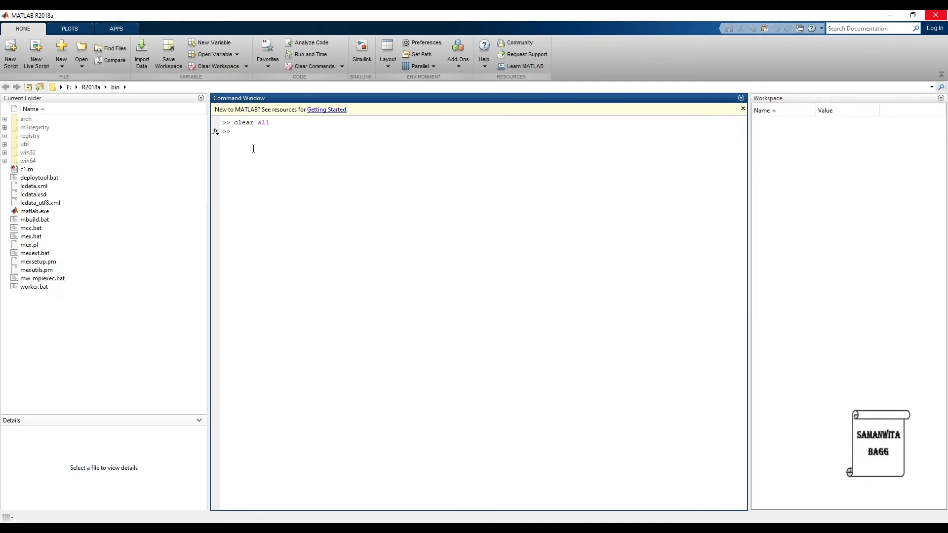
mouse_move(809, 206)
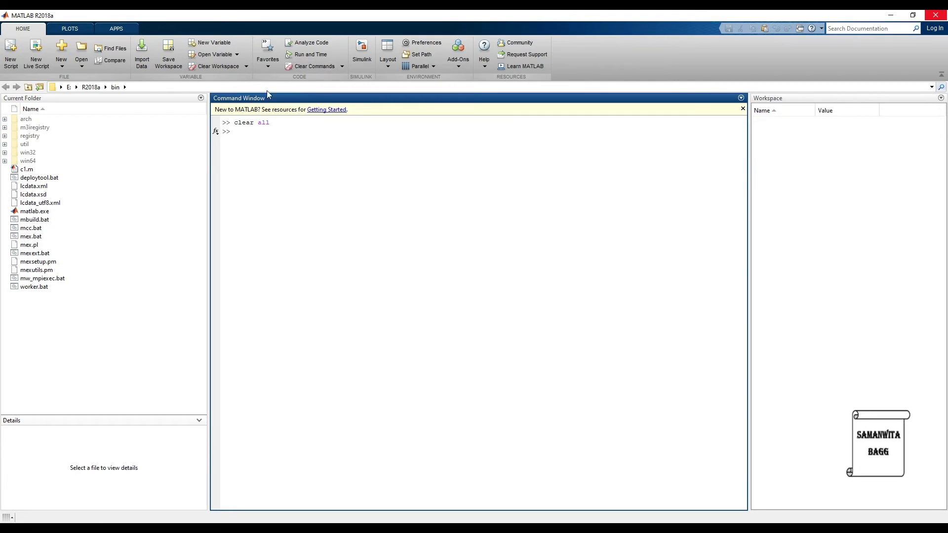
mouse_move(297, 182)
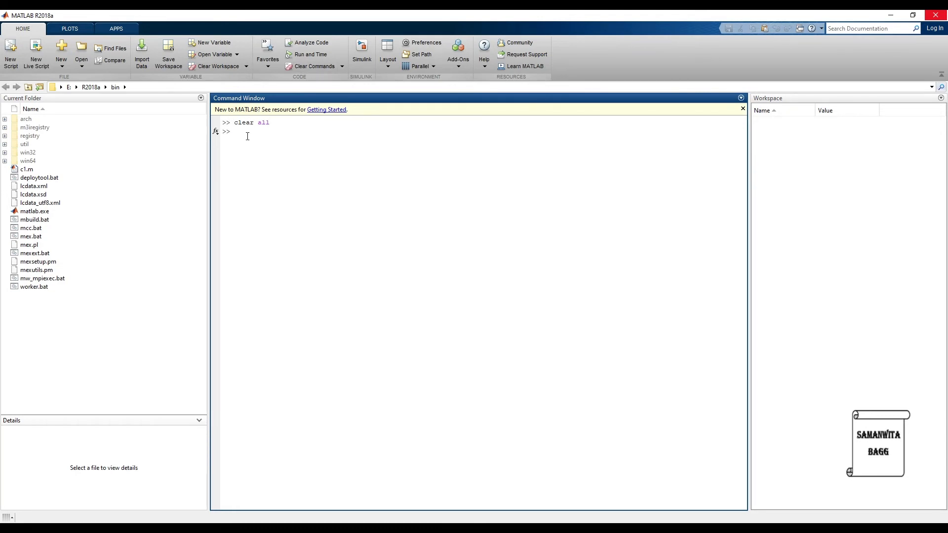
mouse_move(257, 190)
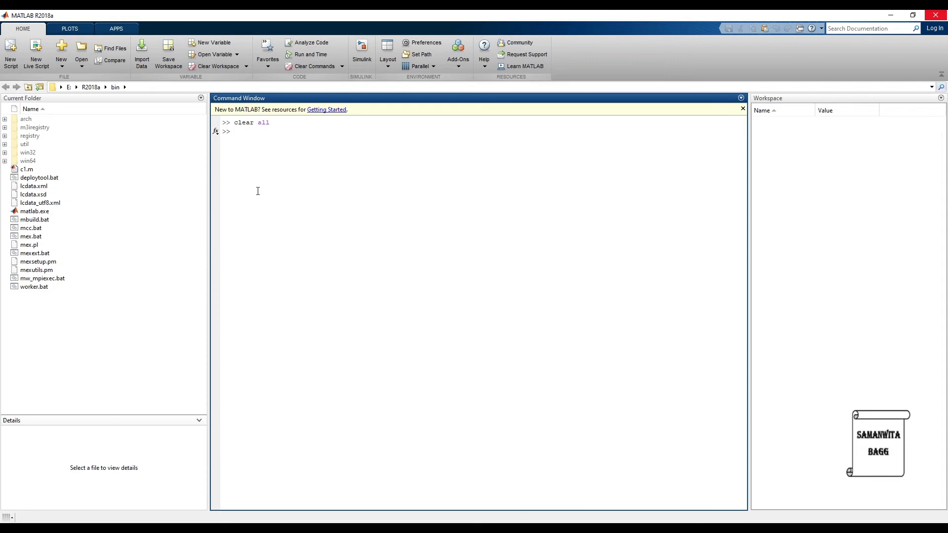
Step: Assign a=12 and b=56, then store c=a*b; silently as 672
text(a=12)
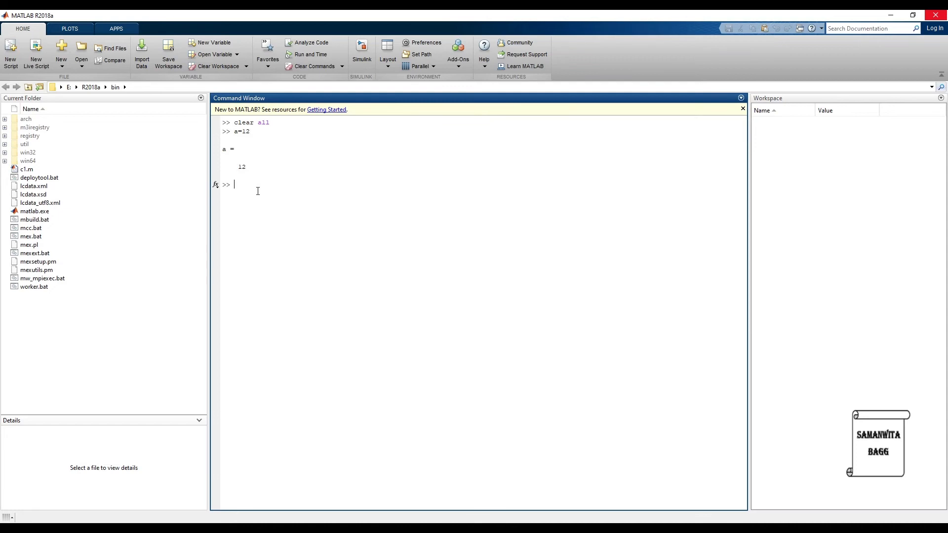
text(b=56)
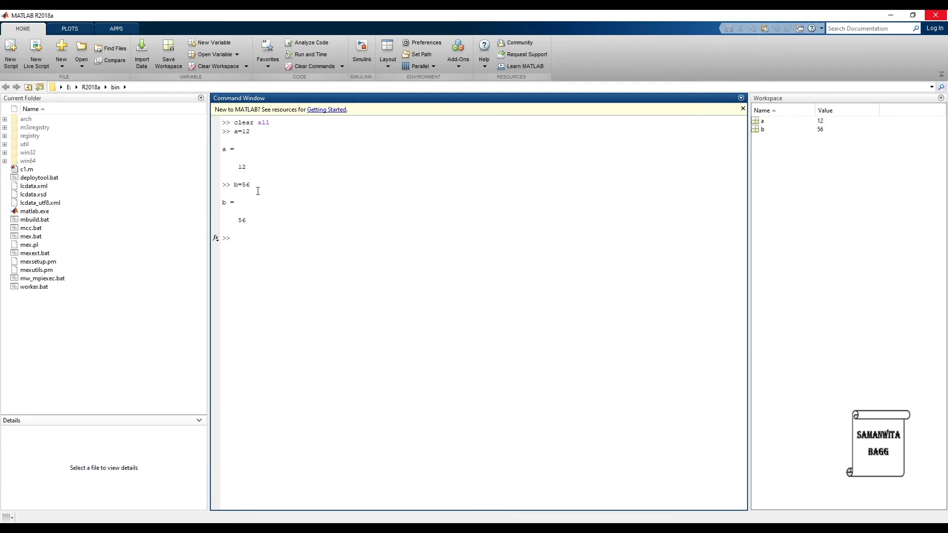
text(c=)
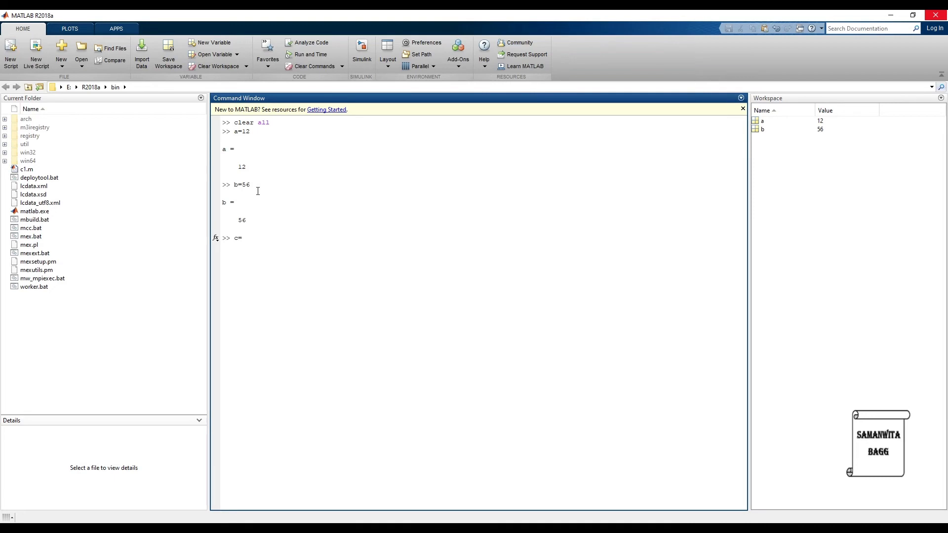
text(a*)
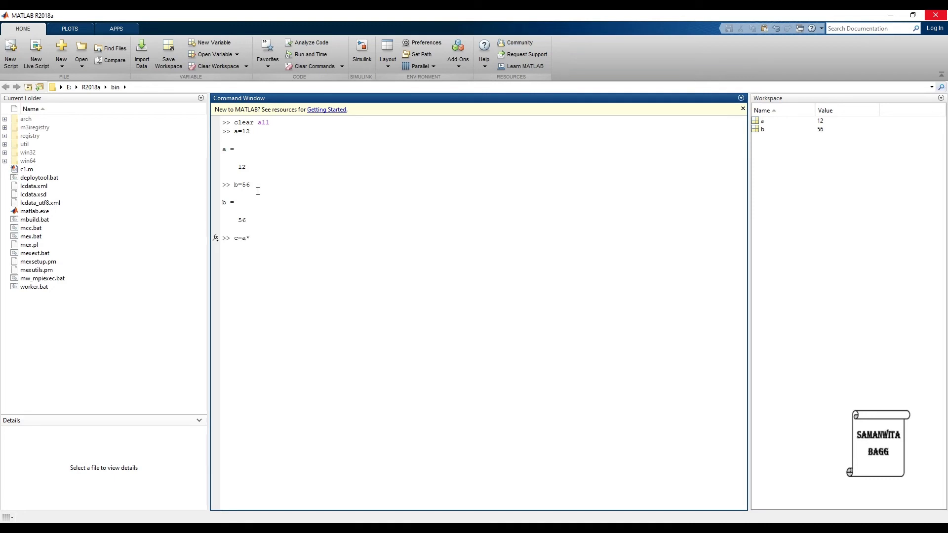
text(b;)
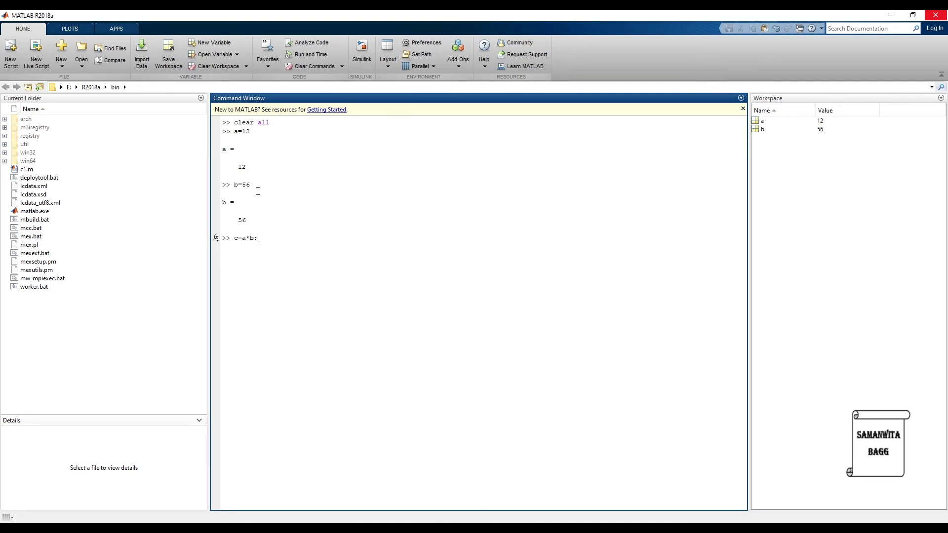
key(enter)
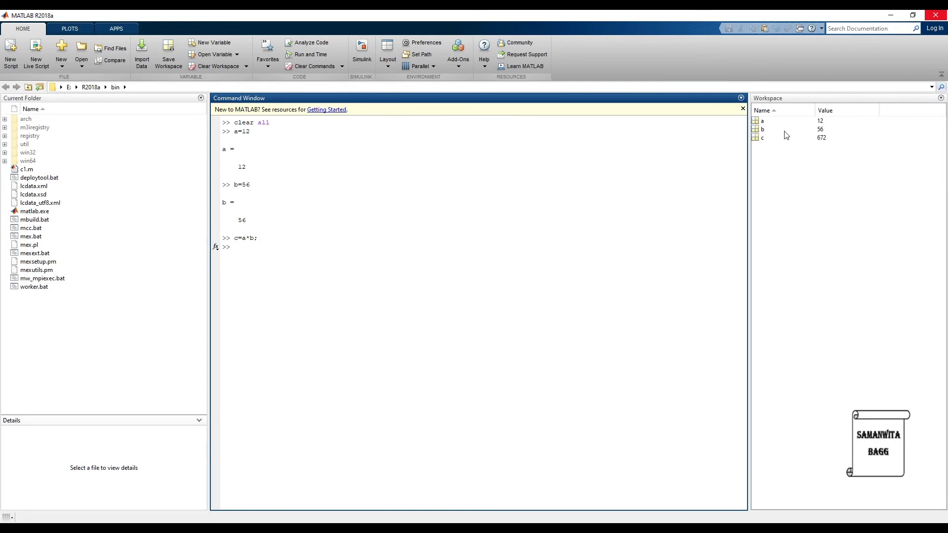
mouse_move(212, 258)
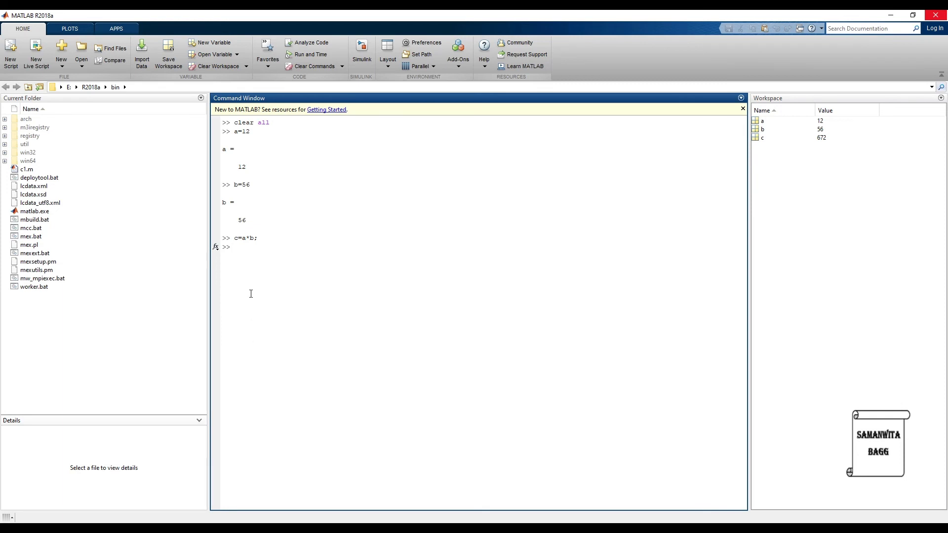
Step: Run clear all and clc to empty the workspace and blank the Command Window
click(235, 247)
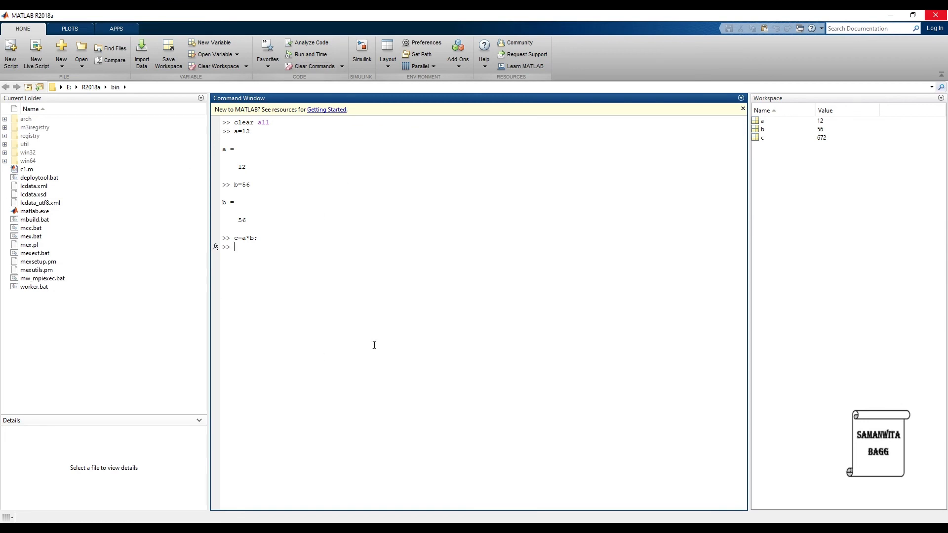
mouse_move(365, 284)
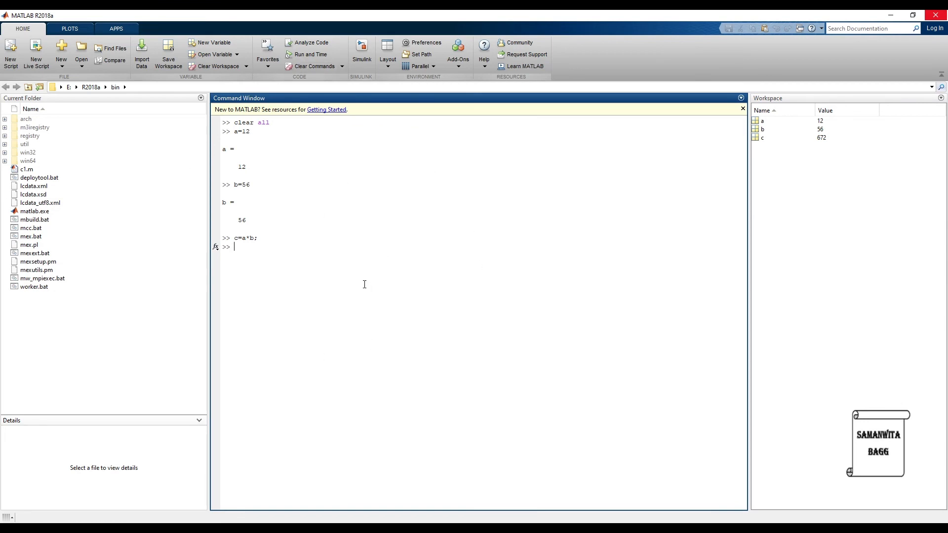
text(clea)
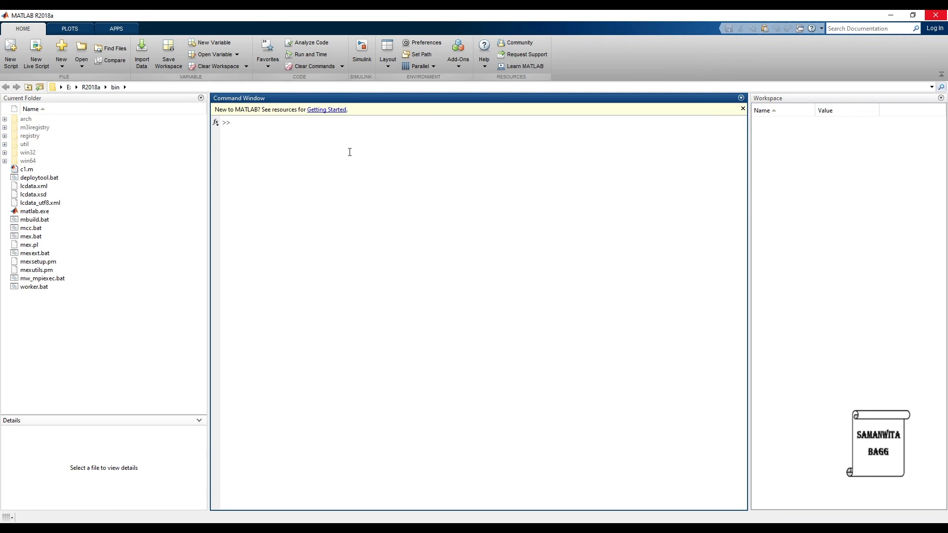
click(235, 122)
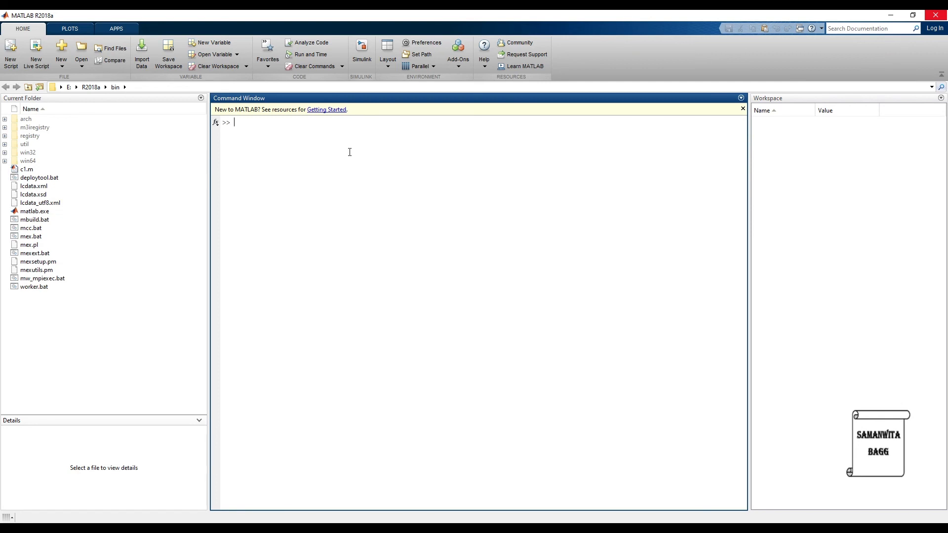